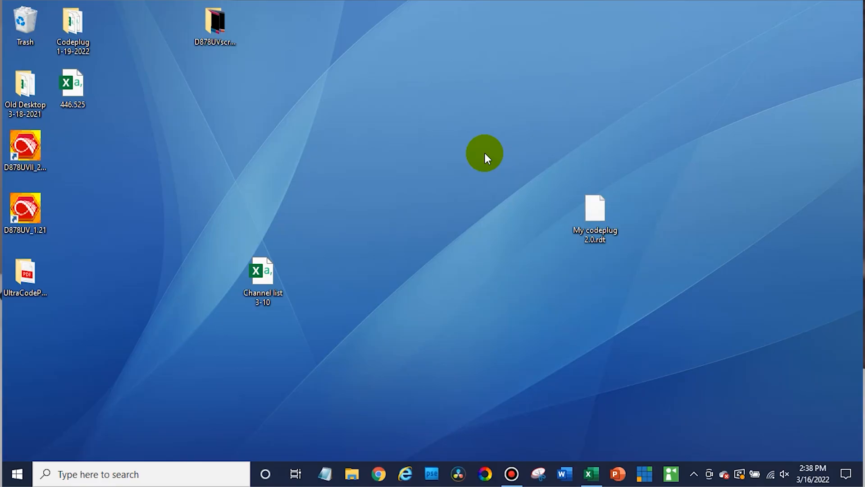
pyautogui.moveTo(473, 273)
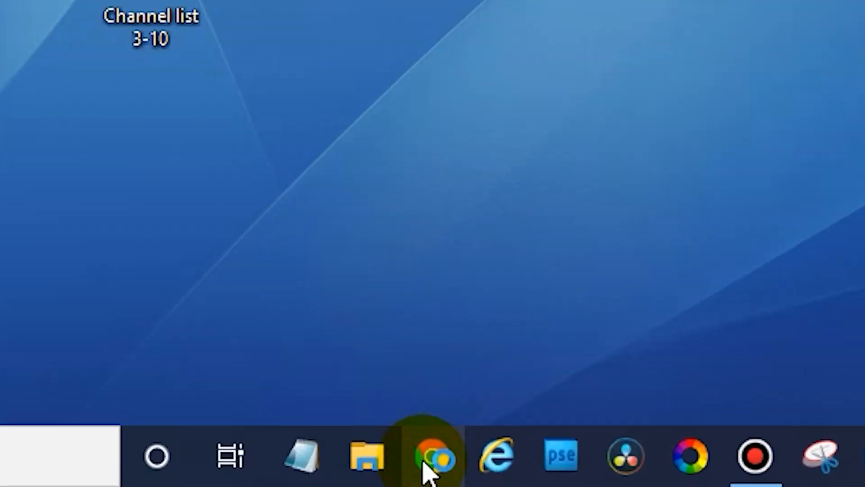
# Step: Launch Chrome and go to the BridgeCom Systems website from the bookmarks bar
pyautogui.click(433, 453)
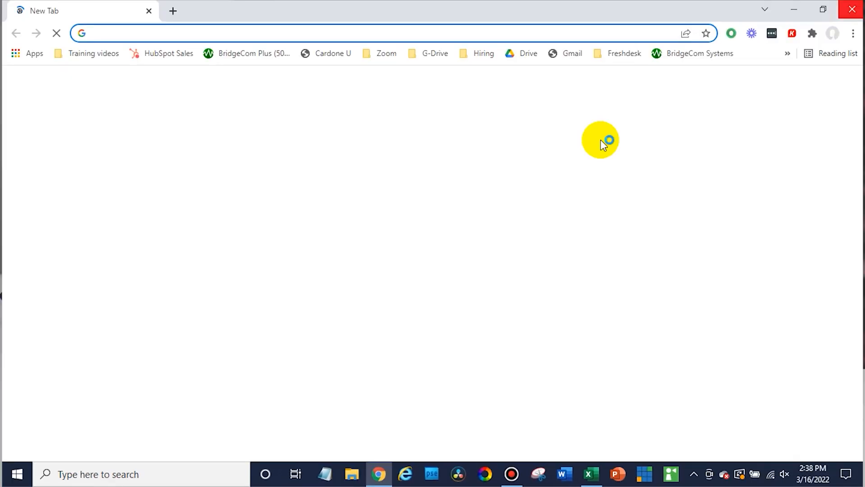
pyautogui.click(673, 54)
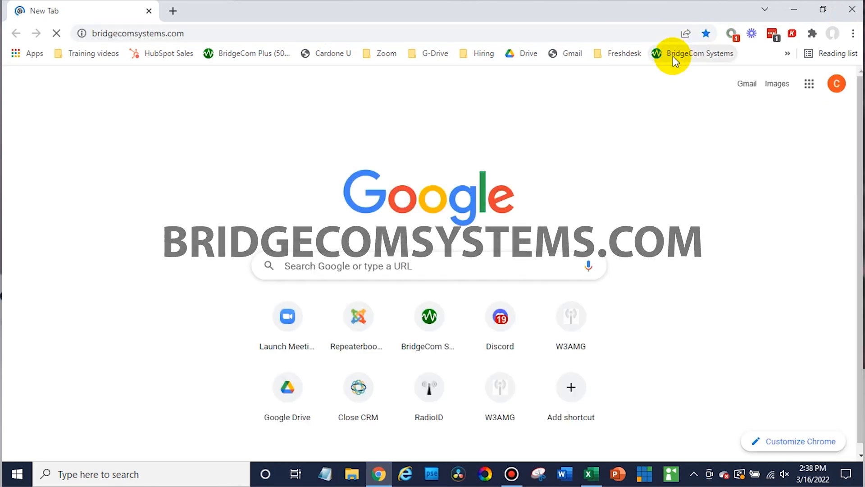
pyautogui.click(695, 53)
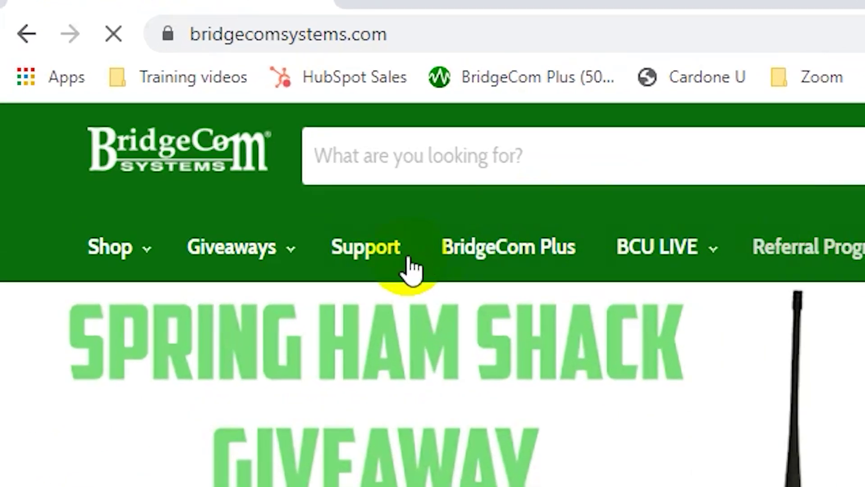
# Step: Go to the Support help center and show all Product Support articles
pyautogui.click(365, 246)
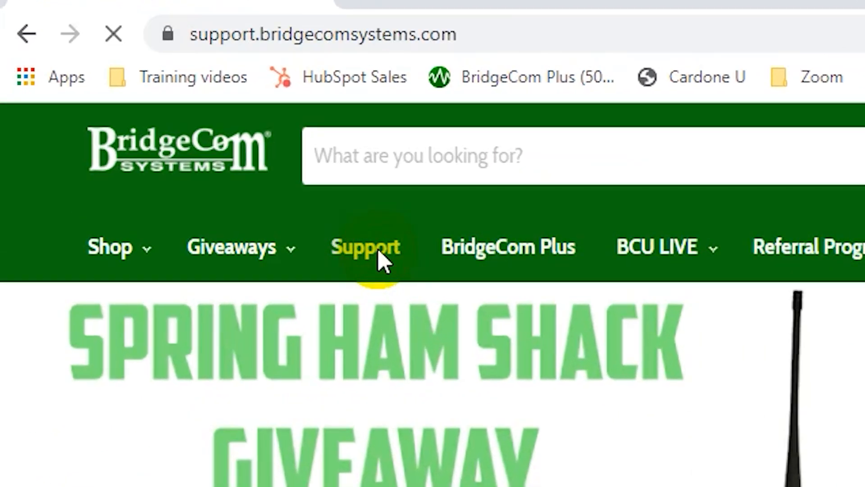
pyautogui.click(366, 247)
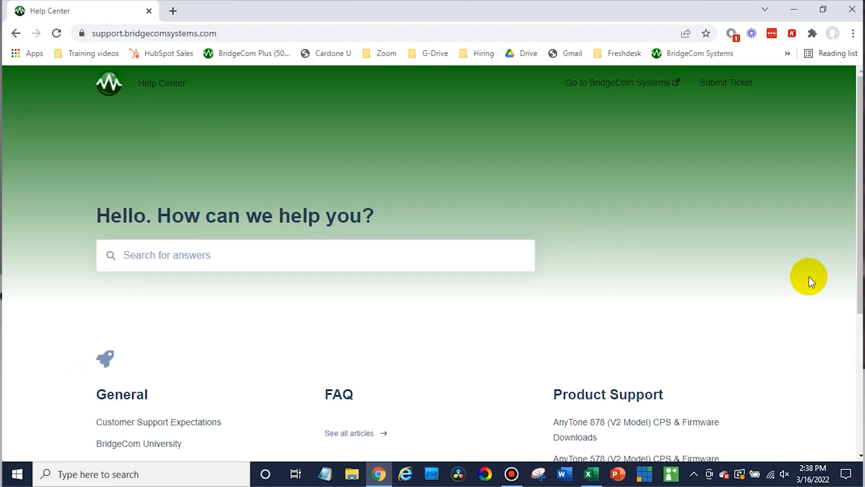
pyautogui.scroll(-3)
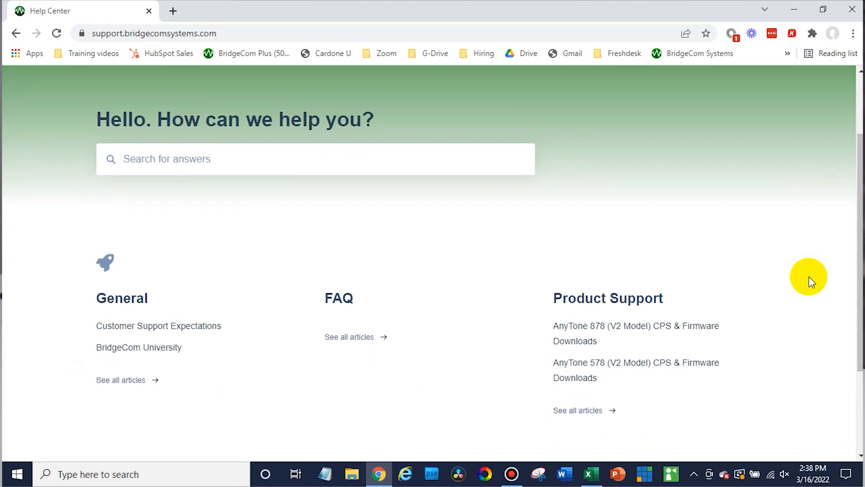
pyautogui.scroll(-3)
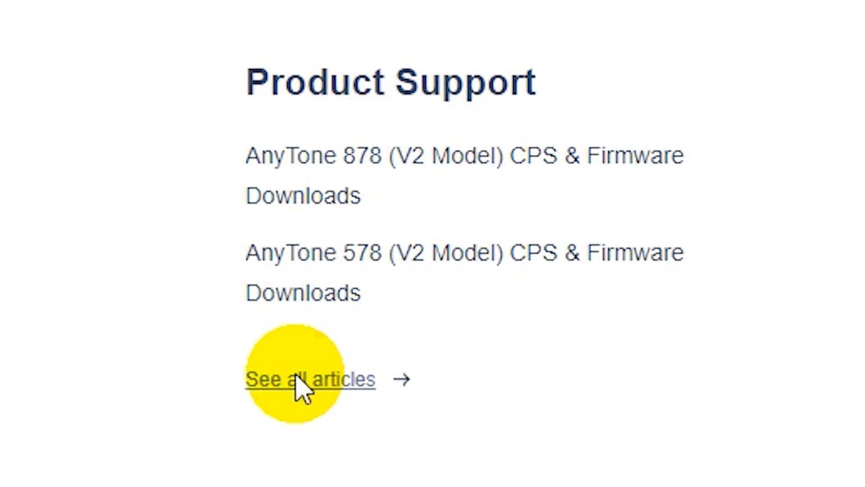
pyautogui.click(304, 379)
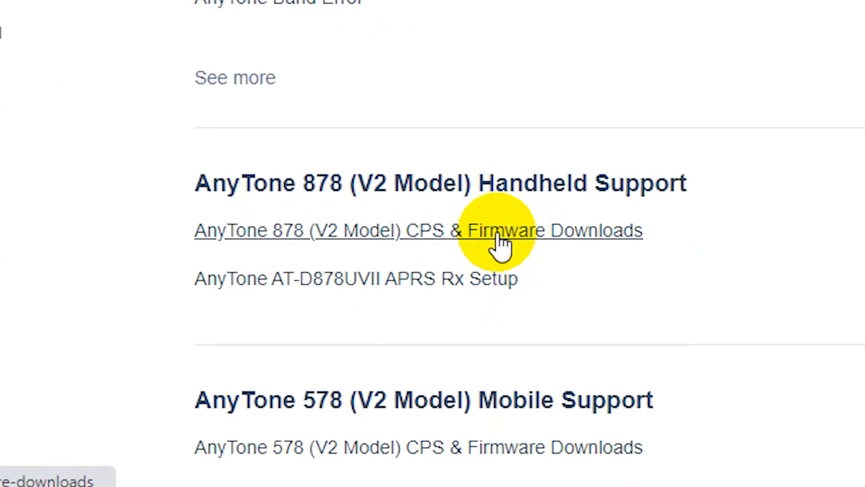
# Step: Download the AnyTone 878 V2.04 CPS zip from the downloads article, then minimize the browser
pyautogui.click(500, 231)
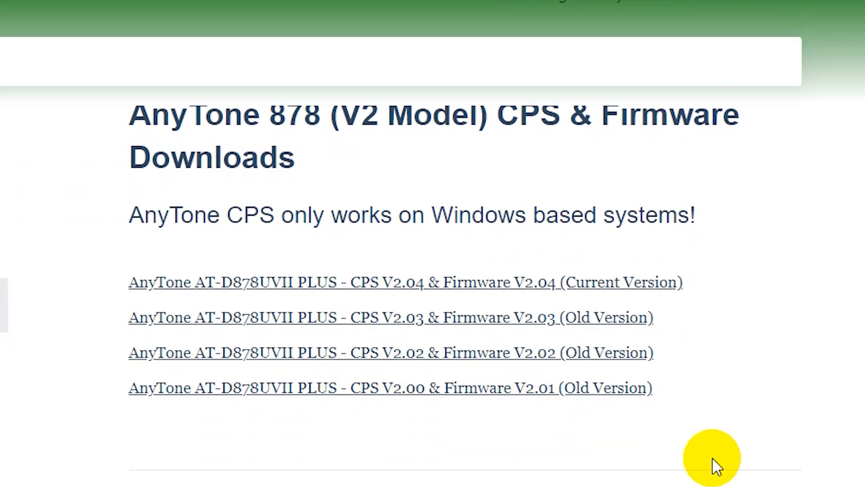
pyautogui.moveTo(629, 294)
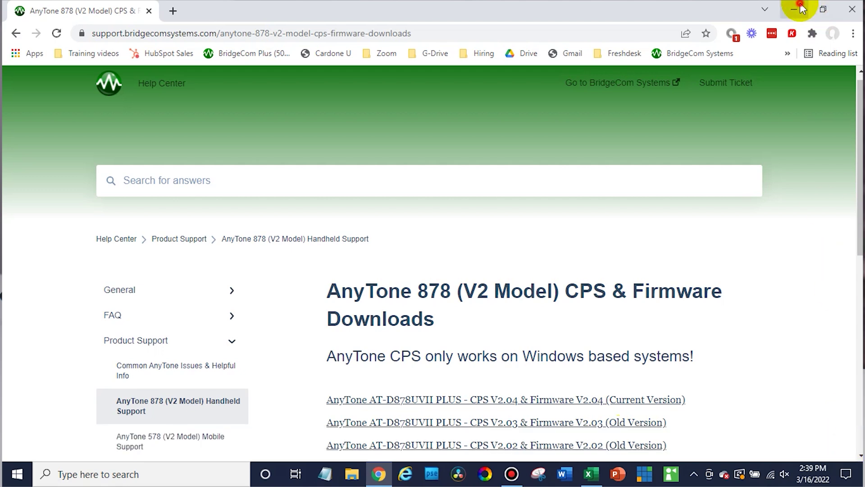
pyautogui.click(794, 9)
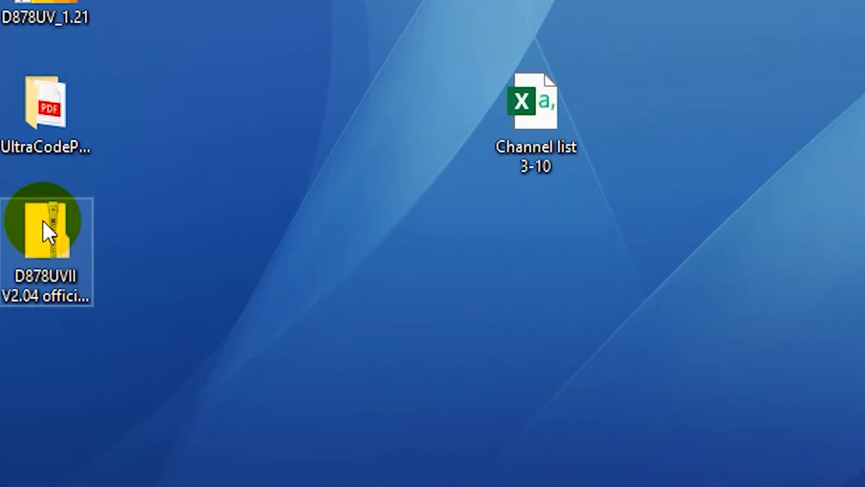
# Step: Open the downloaded D878UVII V2.04 zip archive from the desktop in File Explorer
pyautogui.click(42, 222)
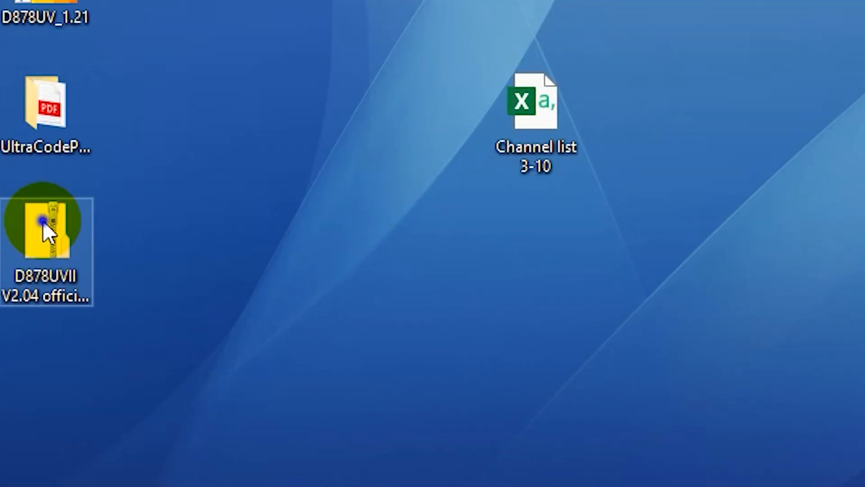
pyautogui.rightClick(45, 230)
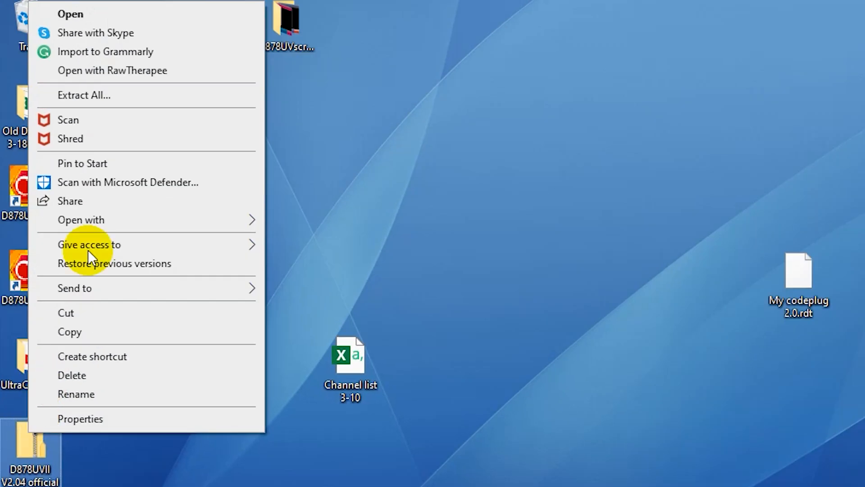
pyautogui.click(101, 459)
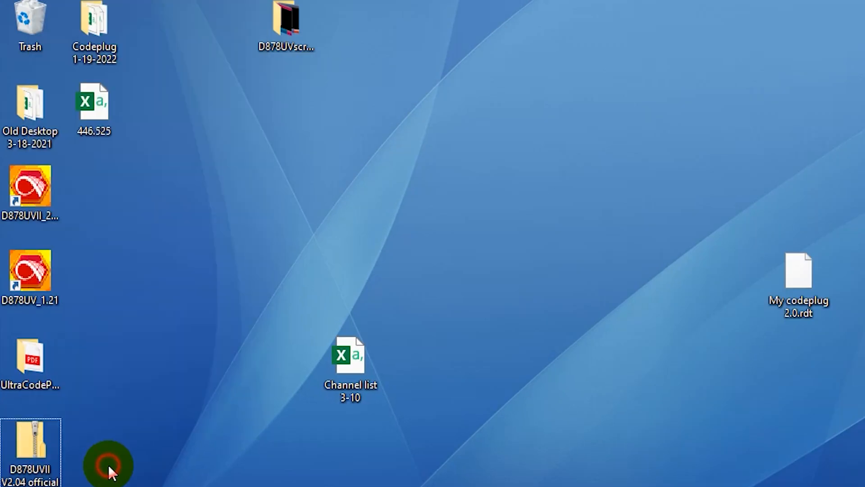
pyautogui.doubleClick(33, 443)
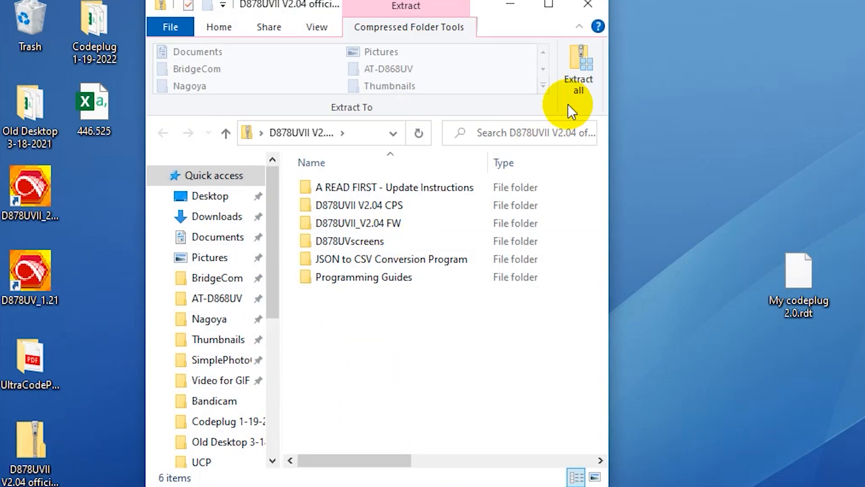
# Step: Extract all archive contents to a D878UVII V2.04 desktop folder and close the Explorer window
pyautogui.click(578, 64)
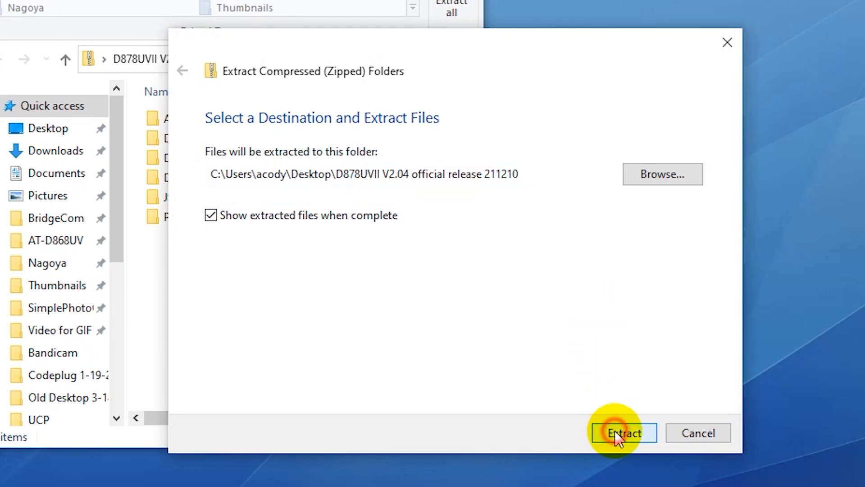
pyautogui.click(623, 433)
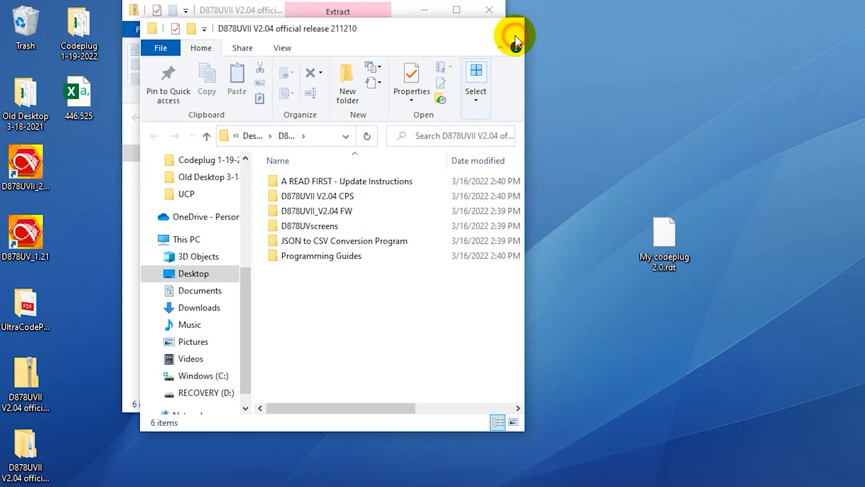
pyautogui.click(510, 35)
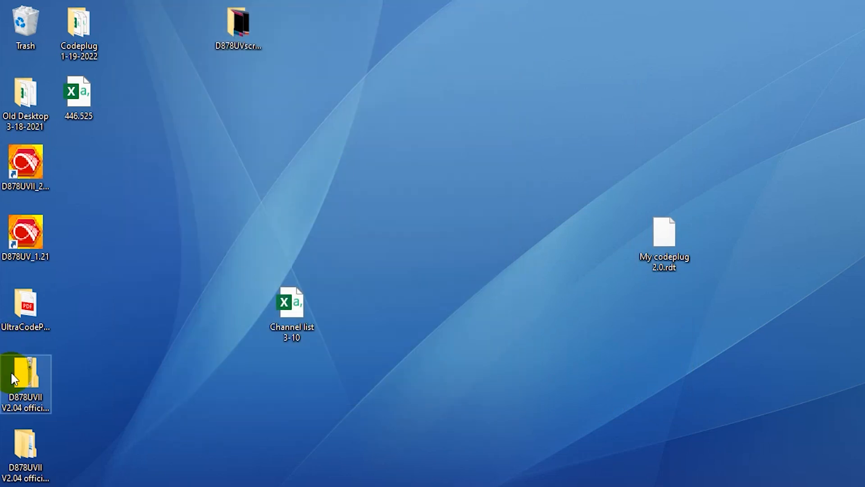
# Step: Drag the extracted release folder to the desktop centre and open it
pyautogui.rightClick(22, 371)
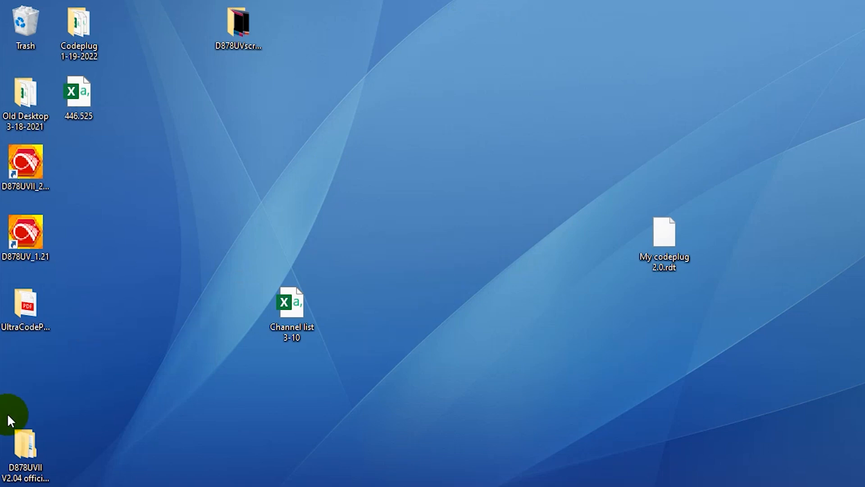
pyautogui.moveTo(25, 441); pyautogui.dragTo(398, 176)
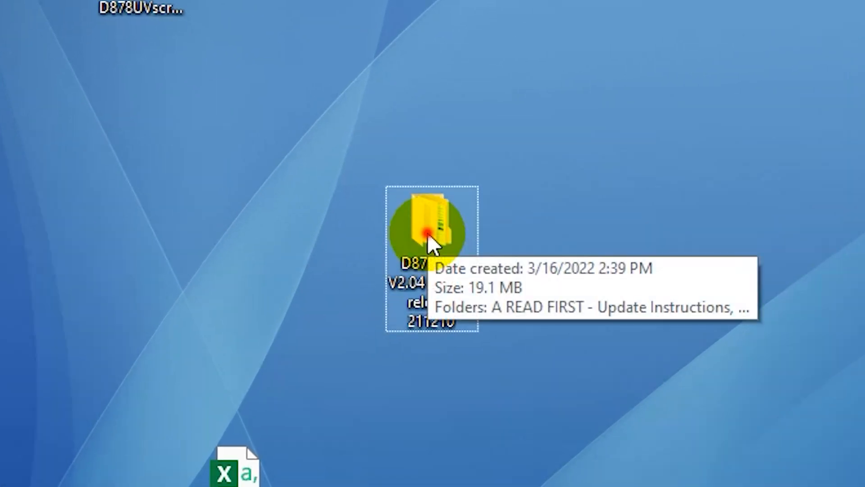
pyautogui.doubleClick(428, 226)
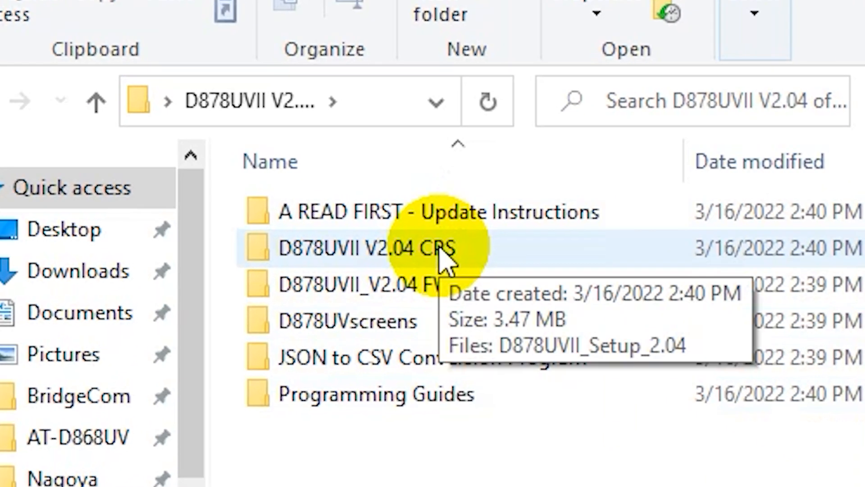
# Step: Run D878UVII_Setup_2.04 from the CPS folder and reveal More info on the SmartScreen warning
pyautogui.doubleClick(355, 249)
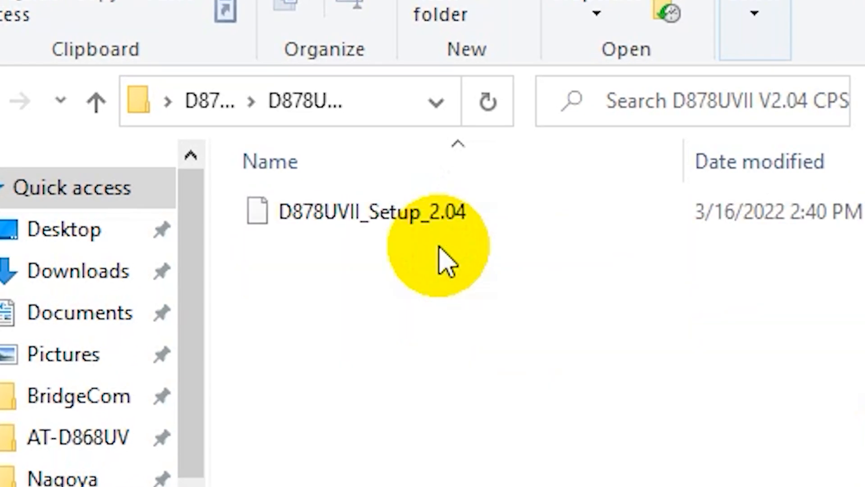
pyautogui.click(370, 212)
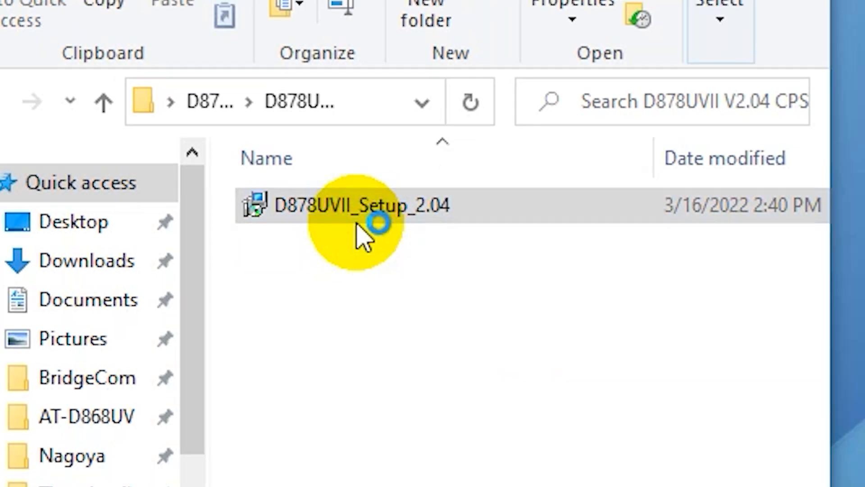
pyautogui.doubleClick(362, 205)
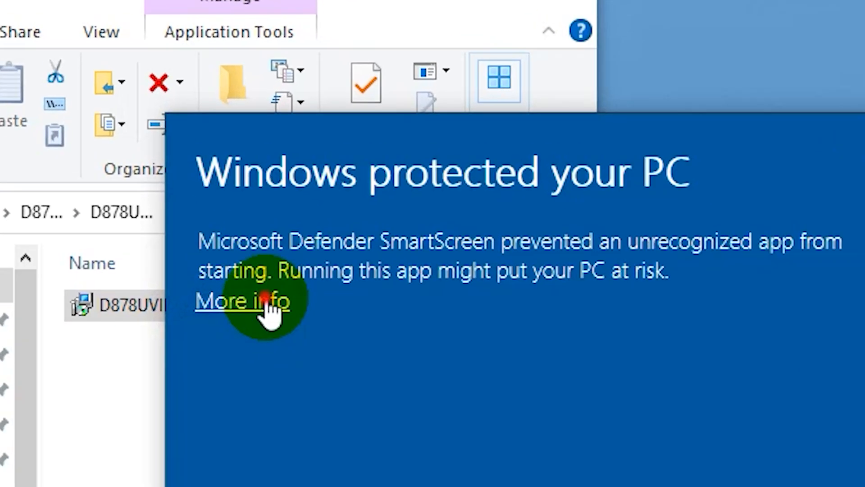
pyautogui.click(244, 314)
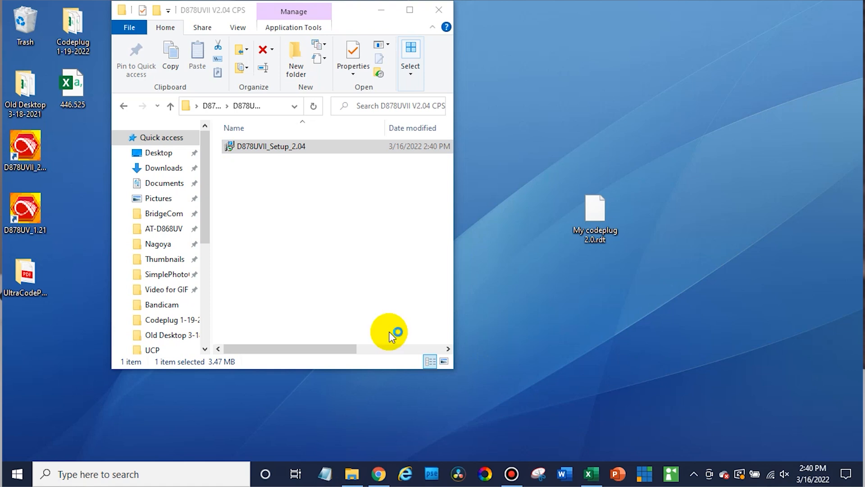
# Step: Start the setup wizard in English and continue past the Welcome page to the destination step
pyautogui.doubleClick(271, 146)
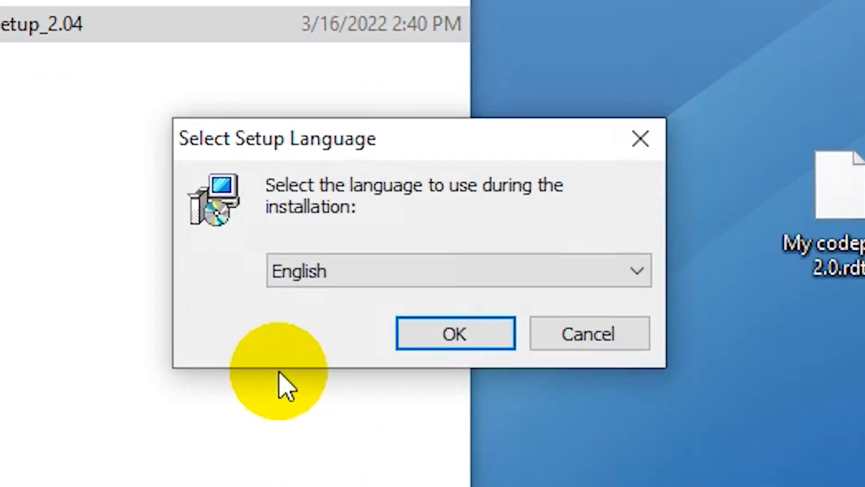
pyautogui.click(456, 333)
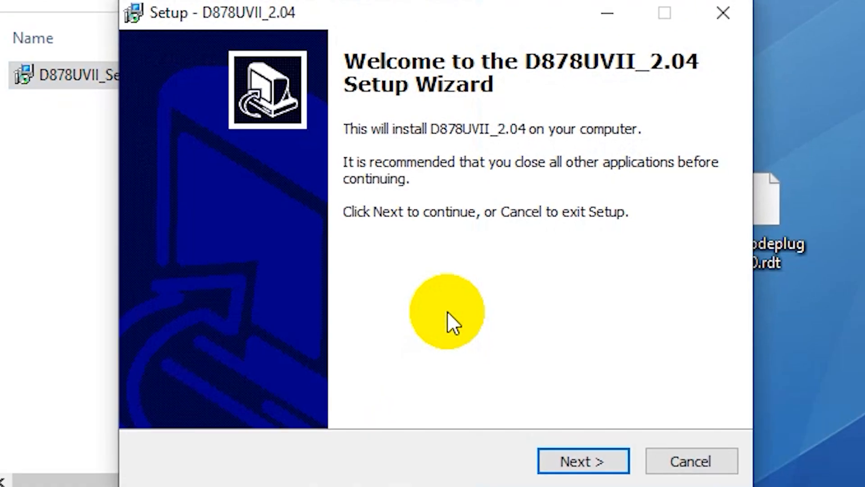
pyautogui.click(582, 473)
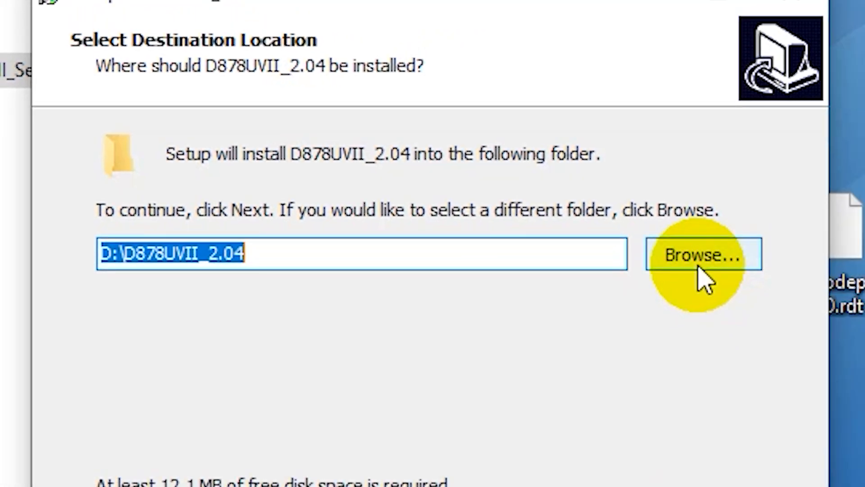
# Step: Change the install destination to the Windows (C:) drive, giving C:\D878UVII_2.04
pyautogui.click(703, 255)
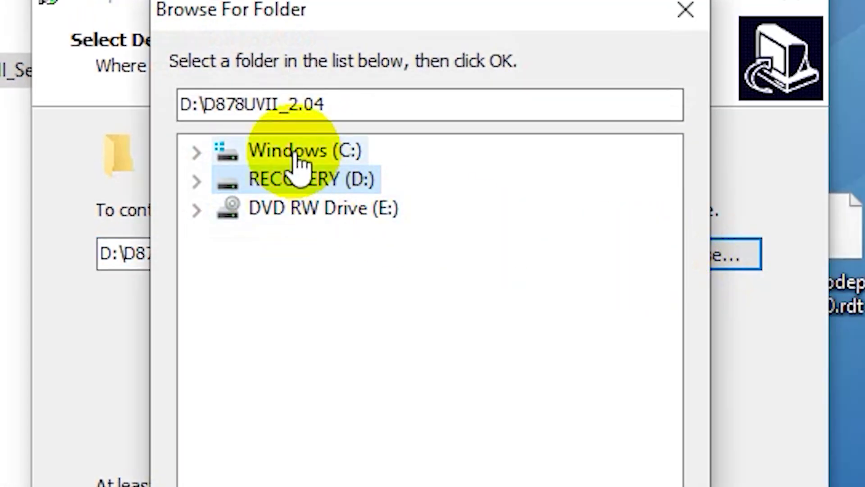
pyautogui.click(298, 150)
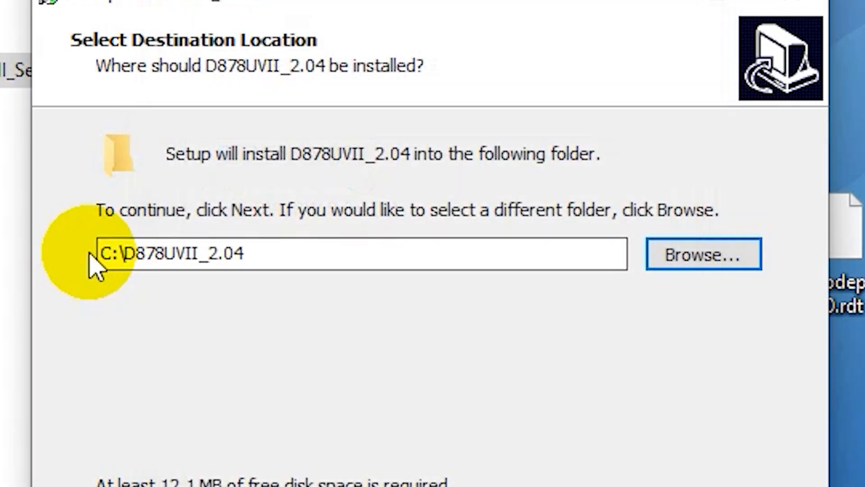
pyautogui.click(546, 414)
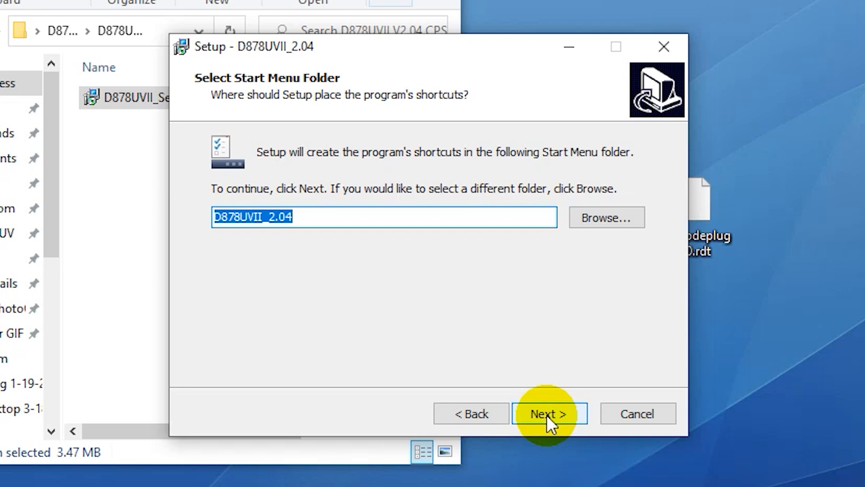
# Step: Keep the default Start Menu folder and desktop icon and begin installing to C:\D878UVII_2.04
pyautogui.click(548, 414)
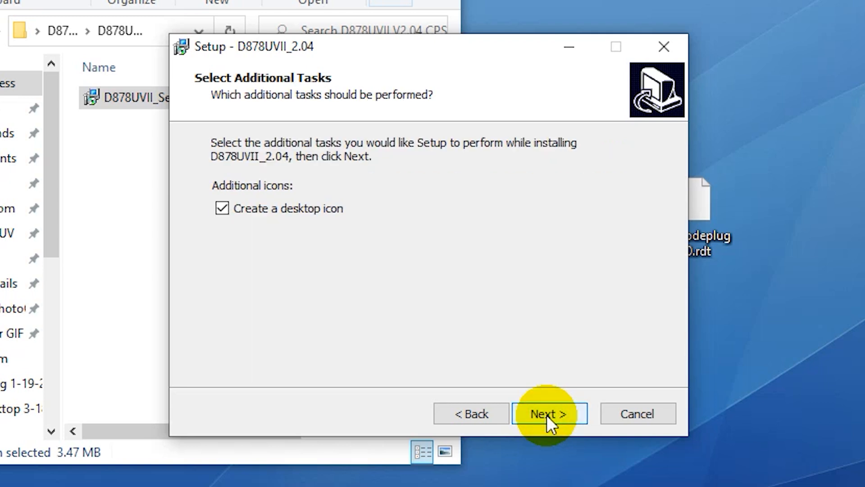
pyautogui.click(548, 413)
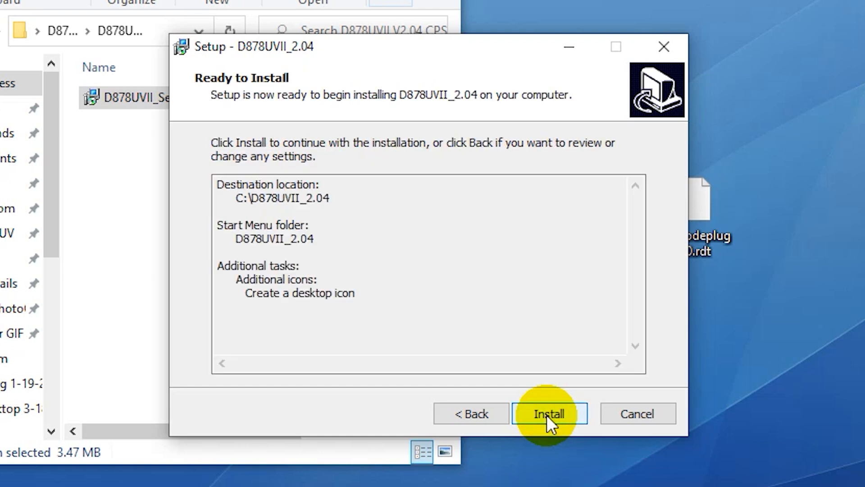
pyautogui.click(550, 412)
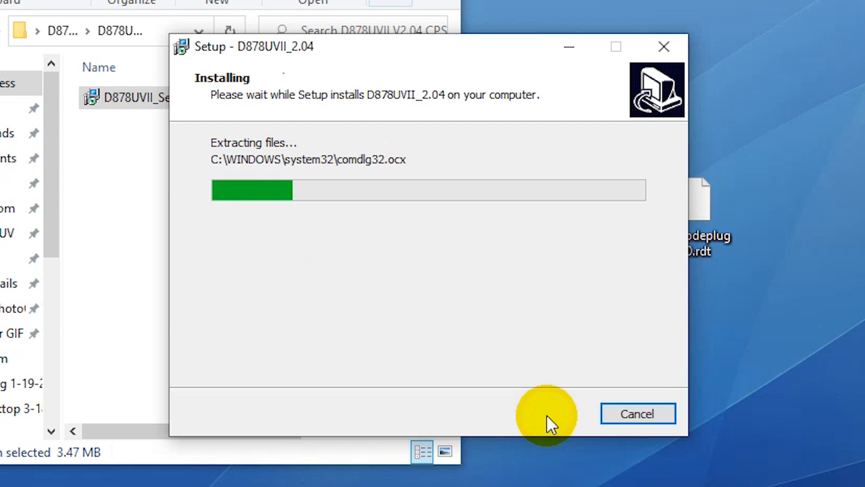